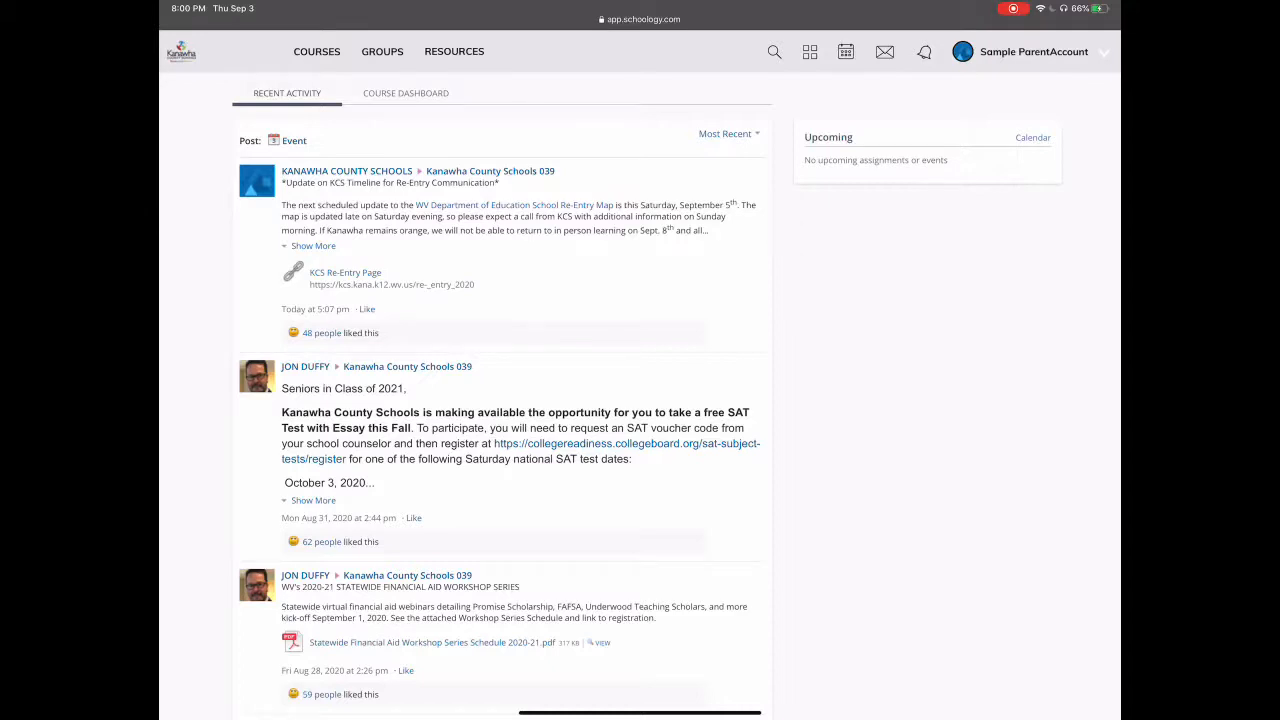
Step: Switch the parent account to viewing Schoology as linked child Elmer Fudd
{"action": "left_click", "coordinate": [1032, 52]}
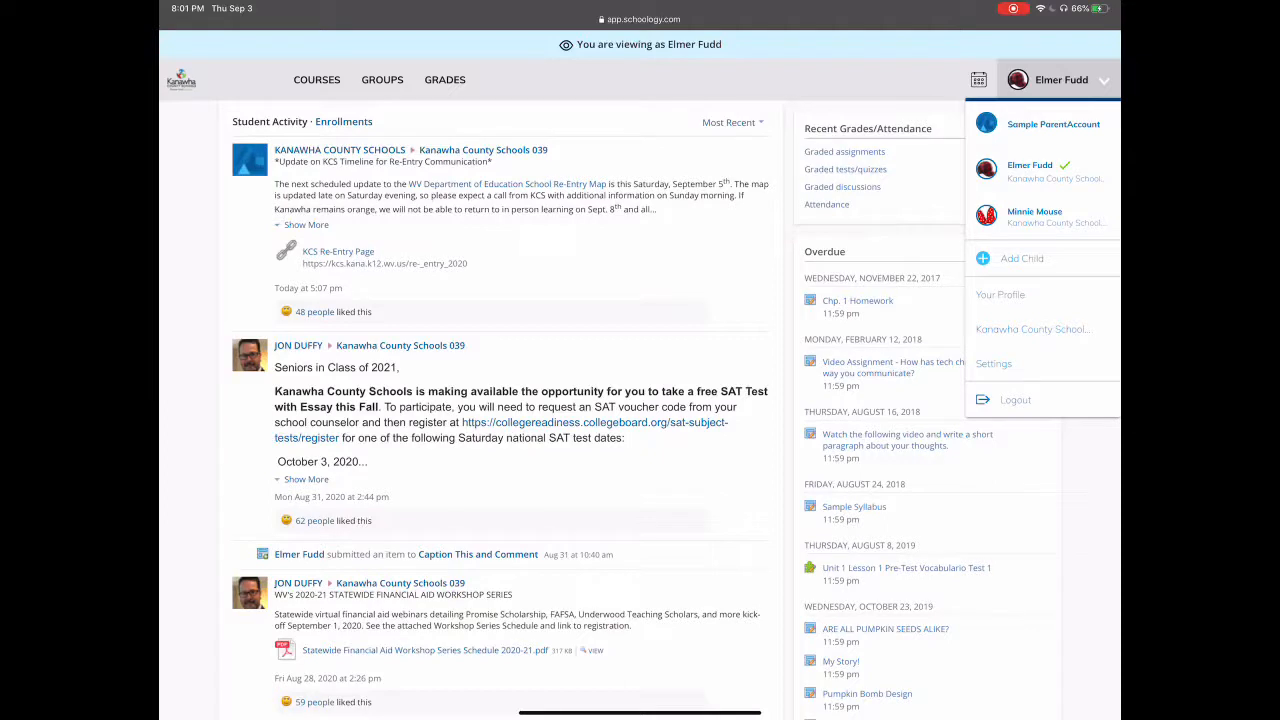
Step: Go to the parent account's Settings and its Notifications preferences
{"action": "left_click", "coordinate": [992, 364]}
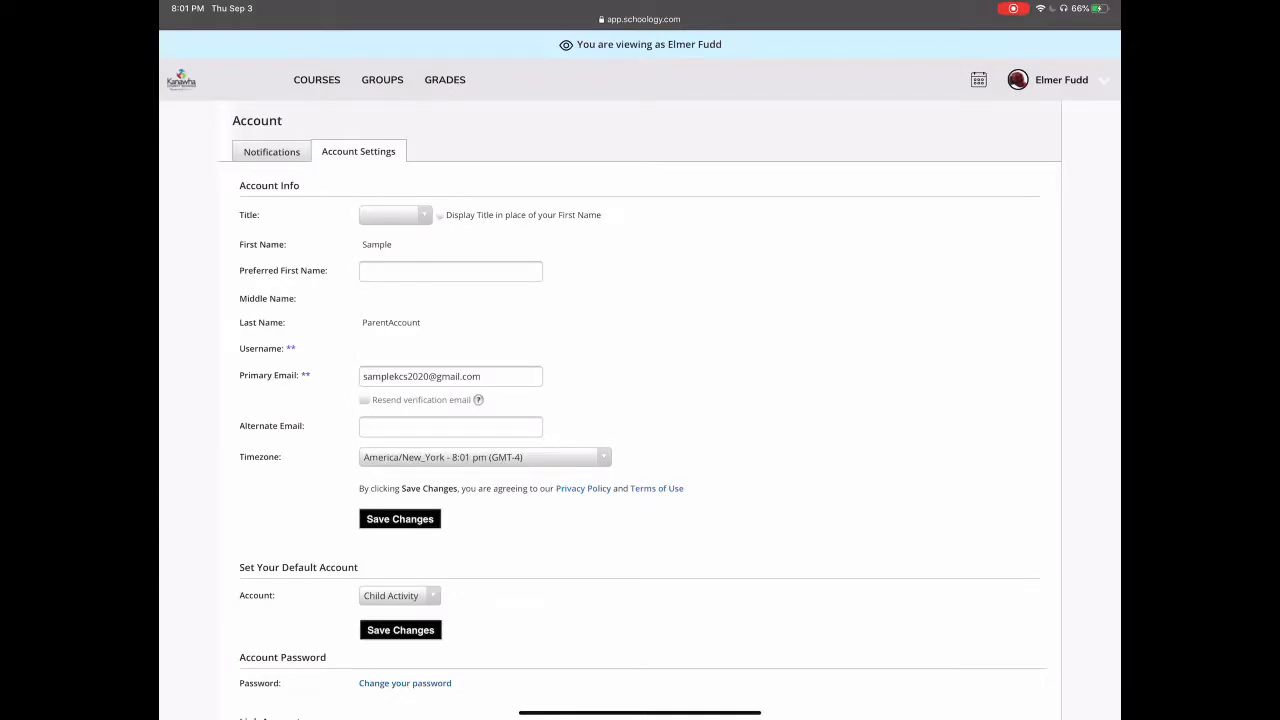
{"action": "left_click", "coordinate": [272, 152]}
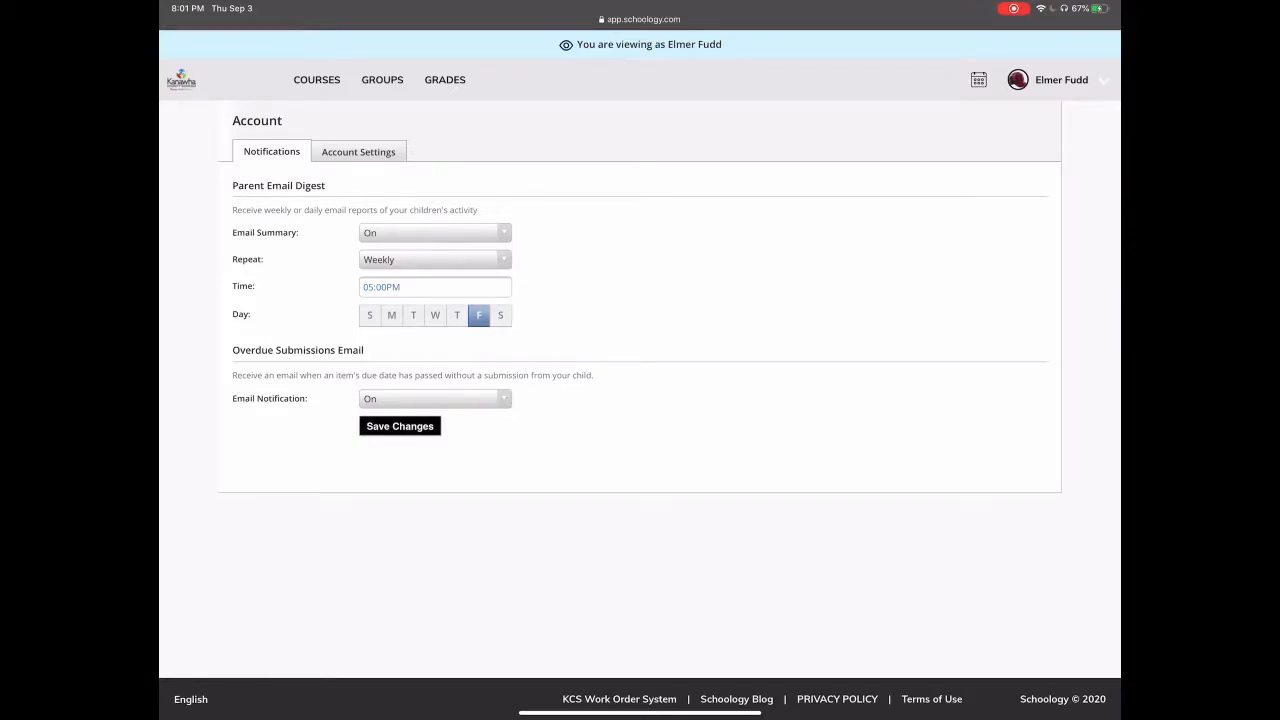
Step: Set the parent email digest to repeat weekly and turn overdue submission emails on
{"action": "left_click", "coordinate": [434, 260]}
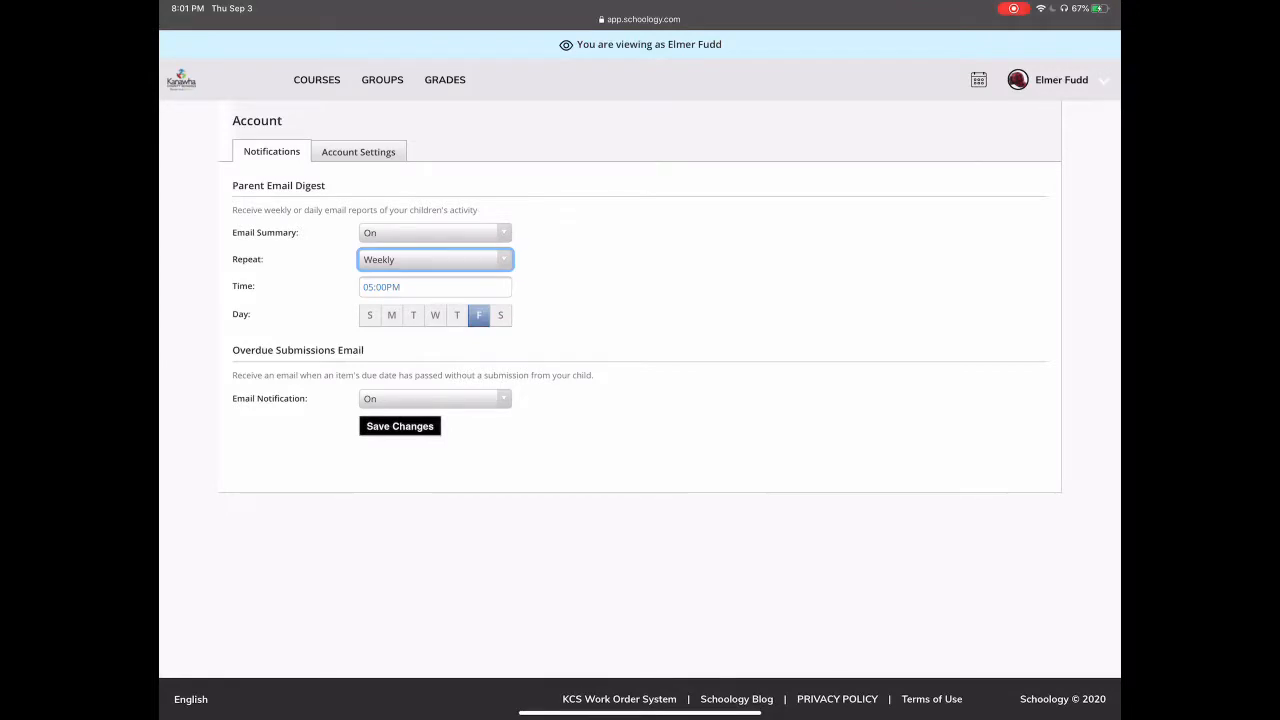
{"action": "left_click", "coordinate": [434, 398]}
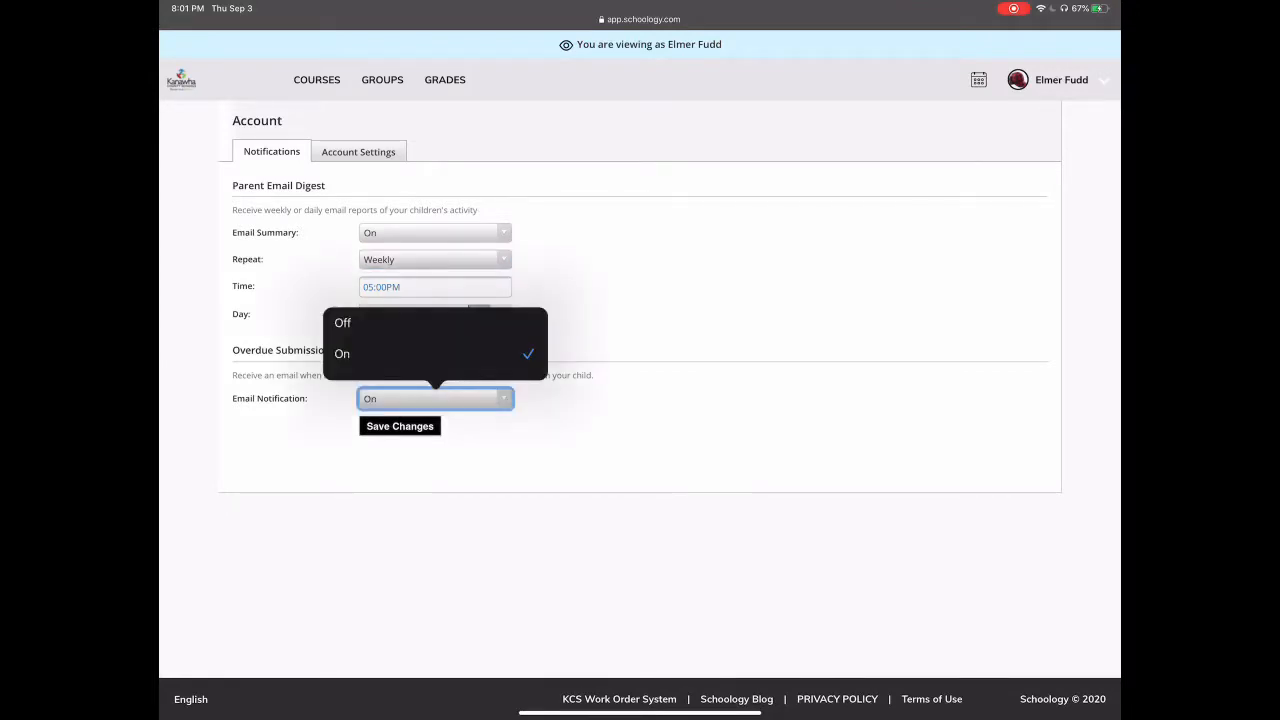